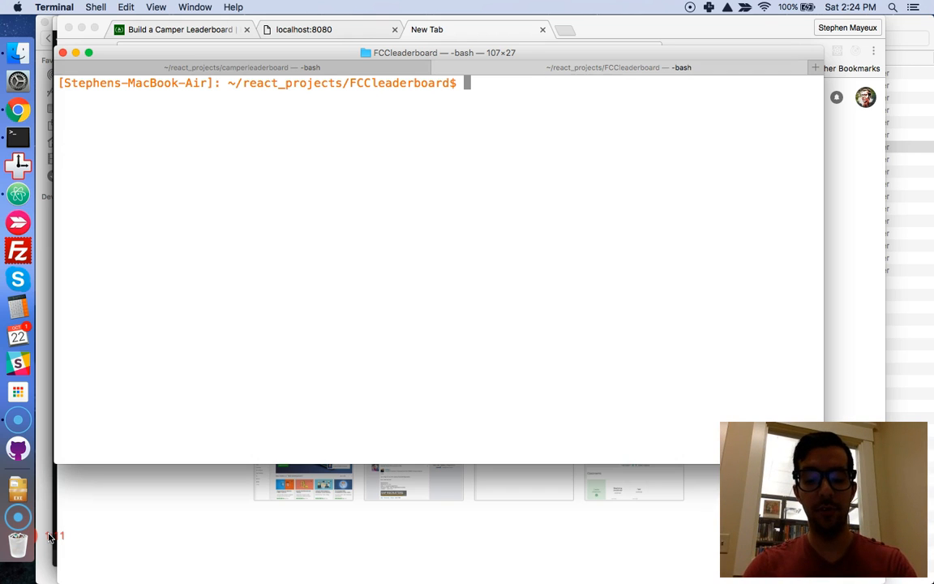
Step: Run npm start in FCCleaderboard and wait for webpack-dev-server to build the bundle
{"action": "type", "text": "npm"}
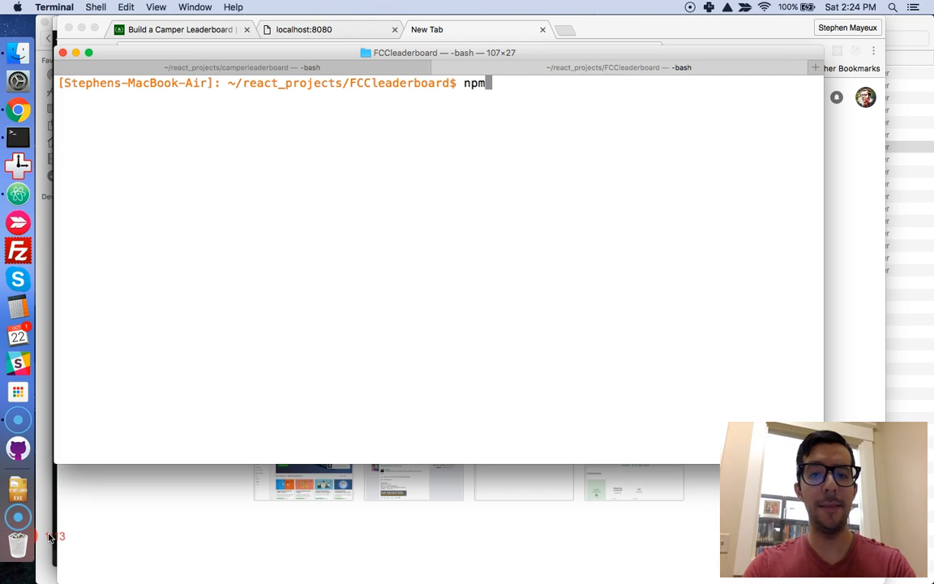
{"action": "type", "text": "start"}
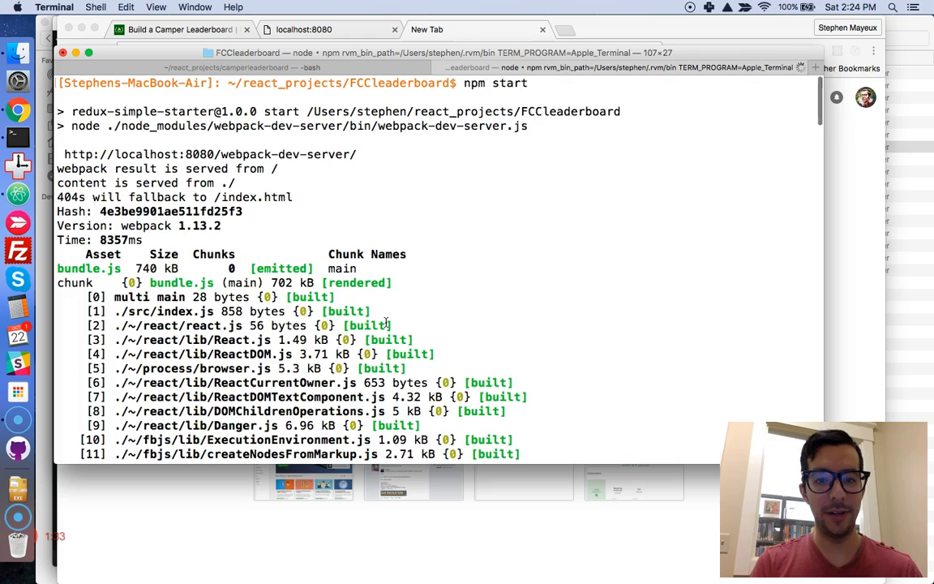
{"action": "scroll", "scroll_direction": "down", "scroll_amount": 3}
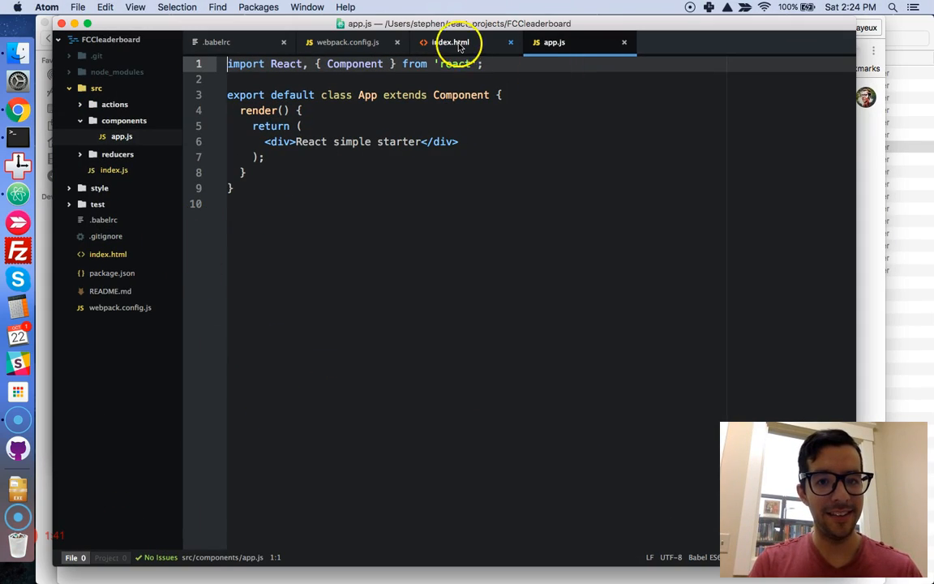
Step: Review index.html, then view the localhost:8080 page showing "React simple starter" in Chrome
{"action": "left_click", "coordinate": [451, 42]}
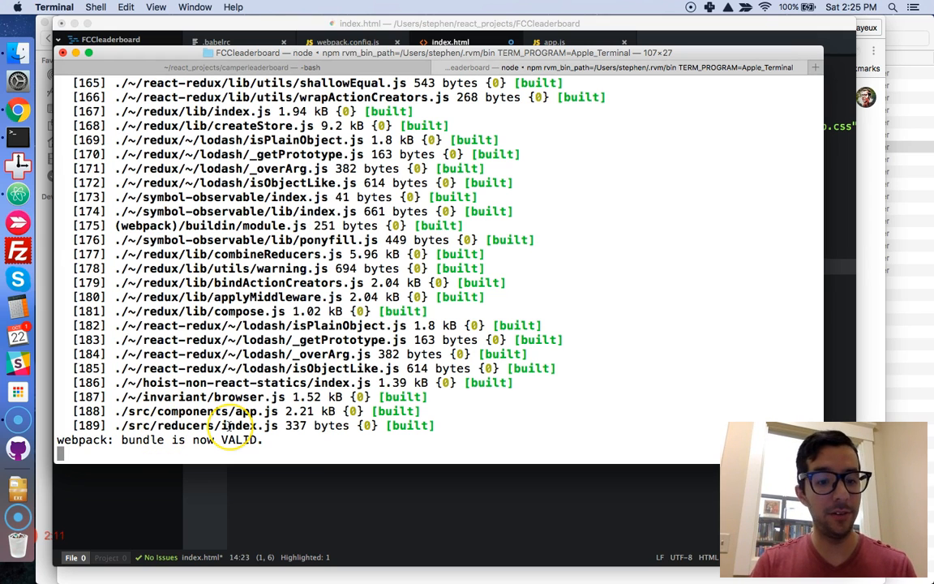
{"action": "key", "text": "cmd+tab"}
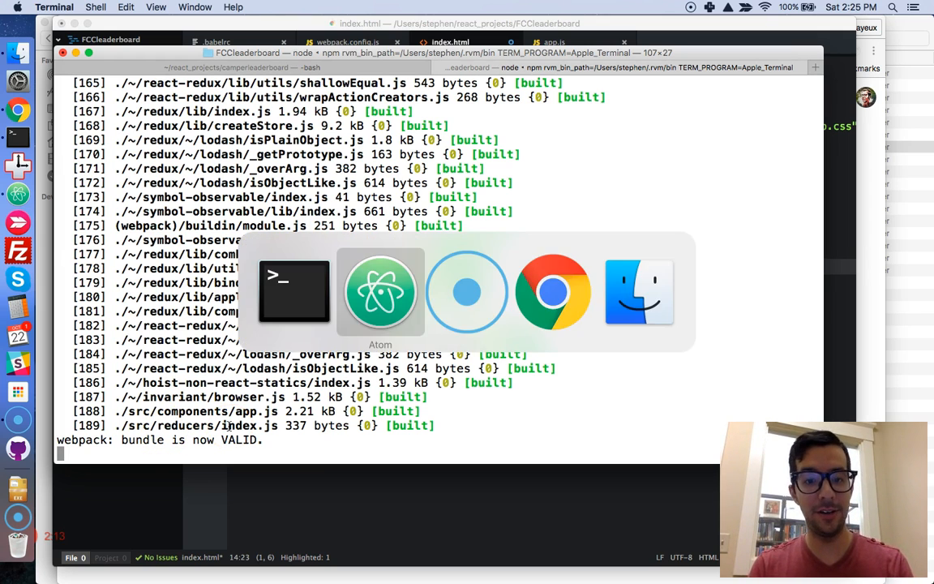
{"action": "left_click", "coordinate": [554, 292]}
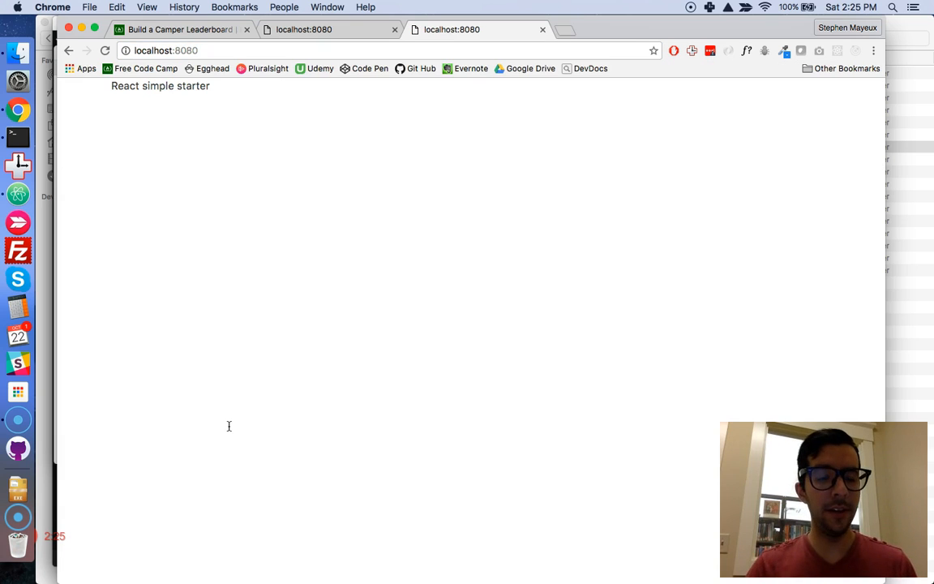
Step: Confirm the localhost:8080 page reads "React simple starter"
{"action": "double_click", "coordinate": [192, 85]}
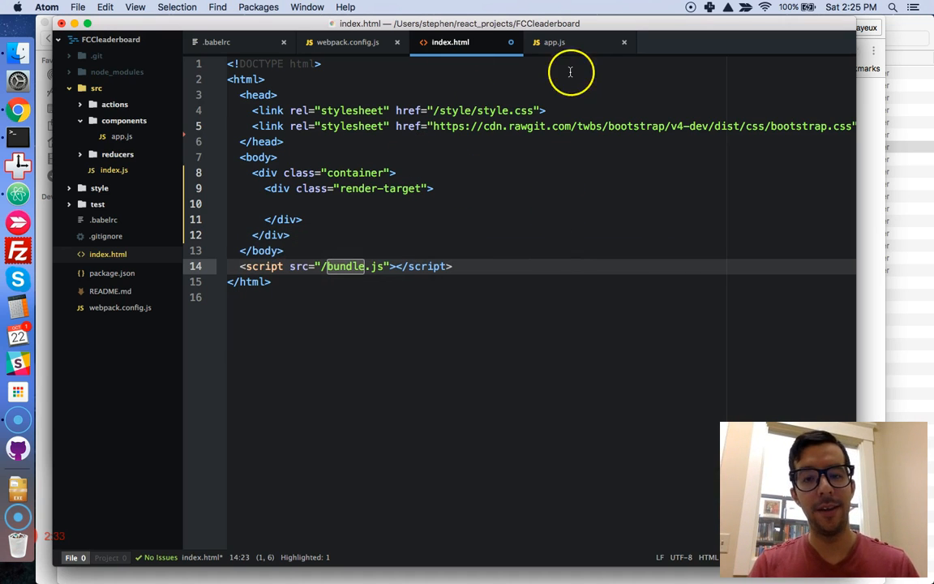
Step: Replace the app.js div text with "Hello World!" and save
{"action": "left_click", "coordinate": [554, 42]}
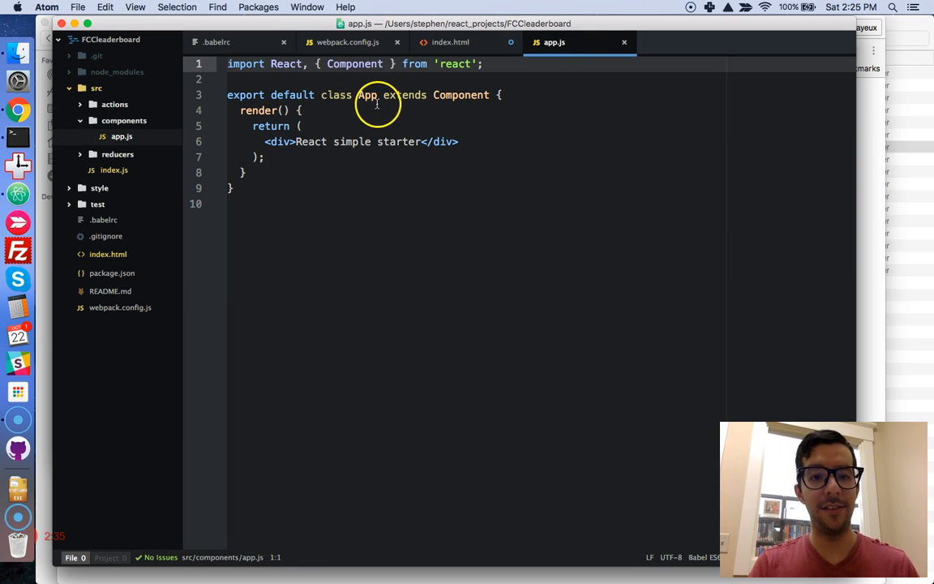
{"action": "double_click", "coordinate": [310, 141]}
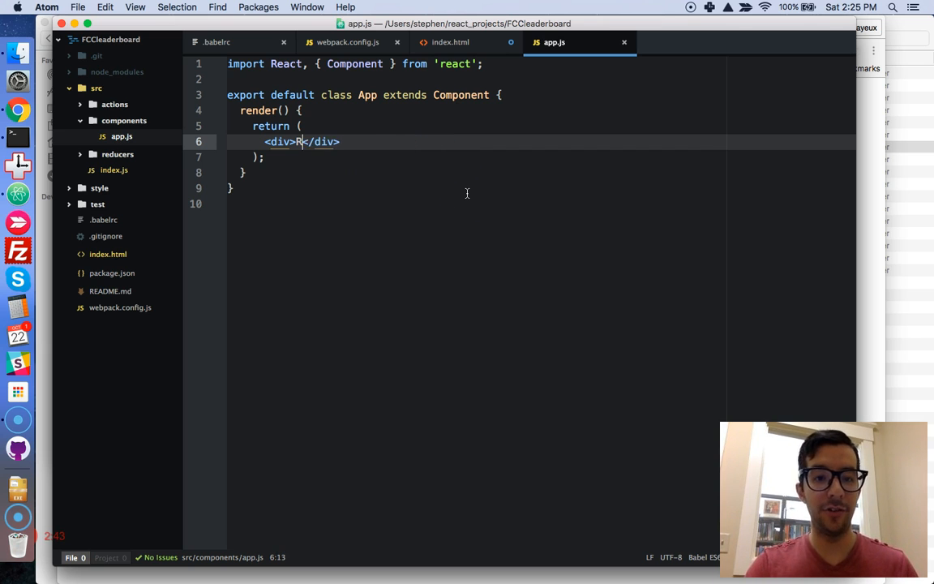
{"action": "key", "text": "Backspace"}
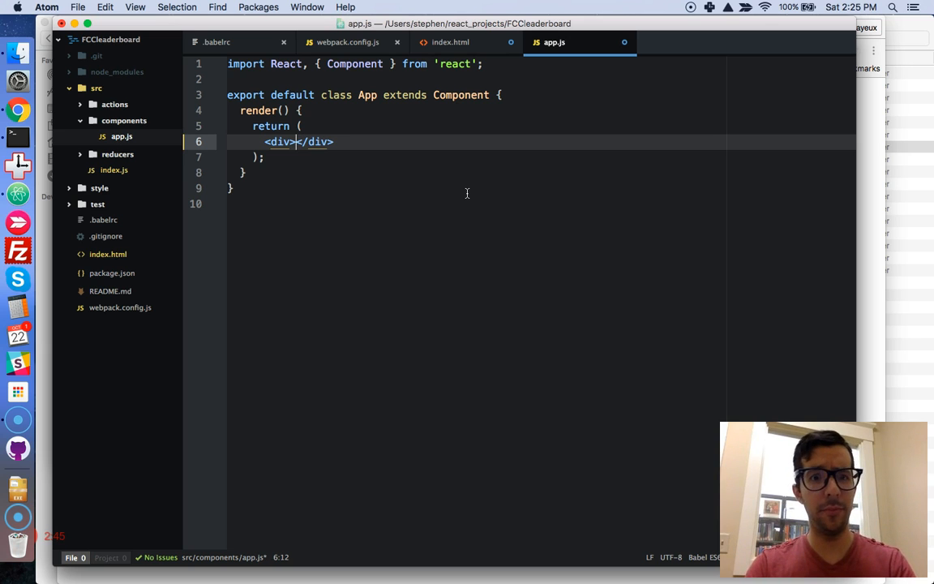
{"action": "type", "text": "Hello World!"}
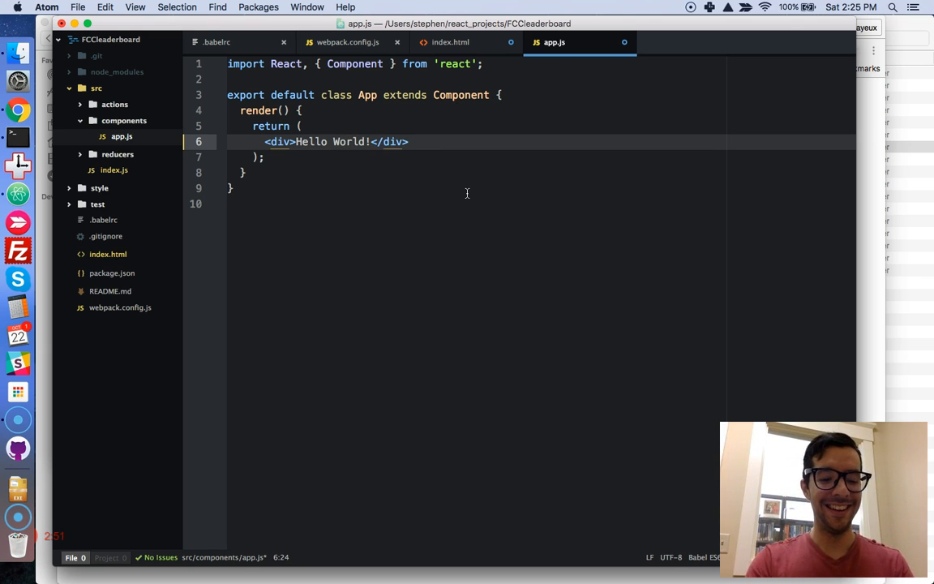
{"action": "key", "text": "Cmd+Tab"}
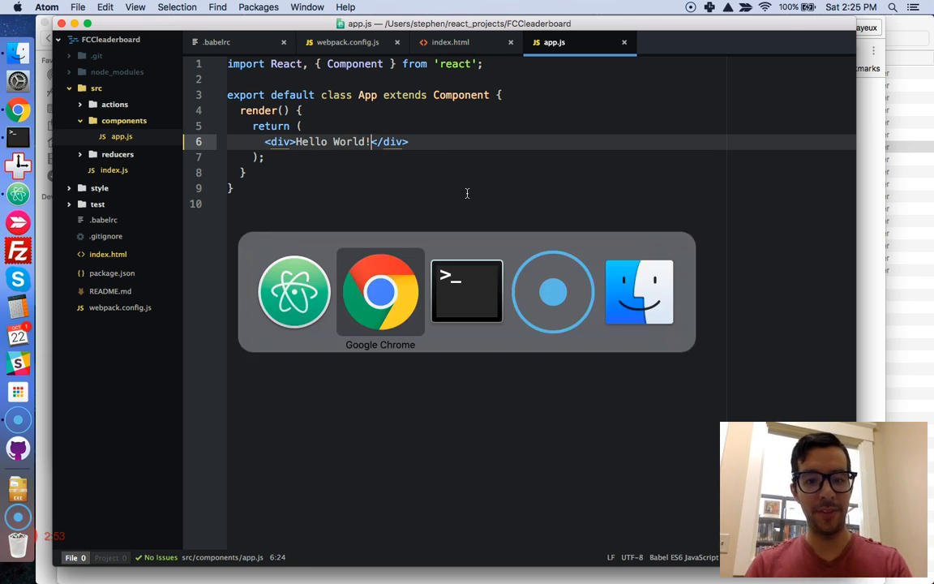
{"action": "left_click", "coordinate": [466, 291]}
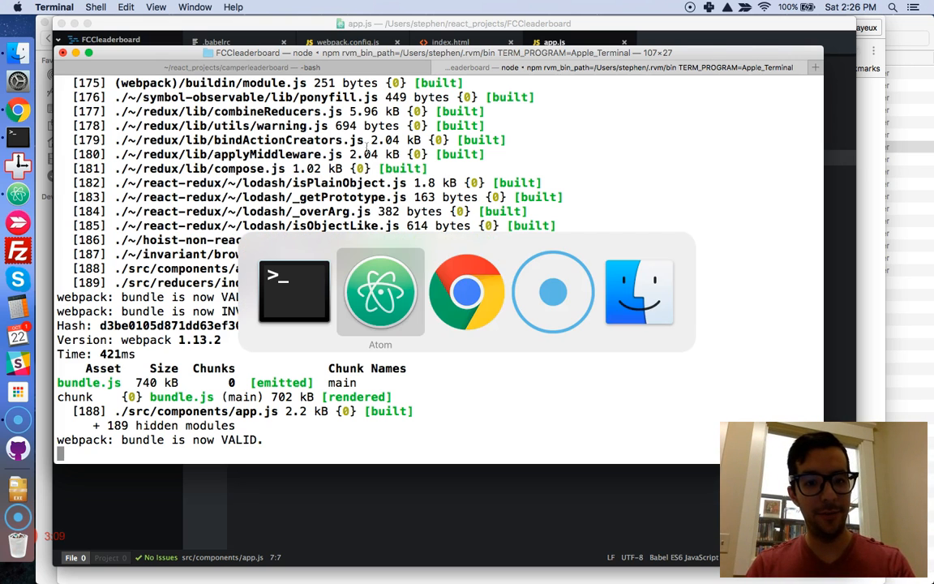
Step: Confirm the rebuilt bundle is valid and localhost:8080 shows "Hello World!"
{"action": "left_click", "coordinate": [466, 292]}
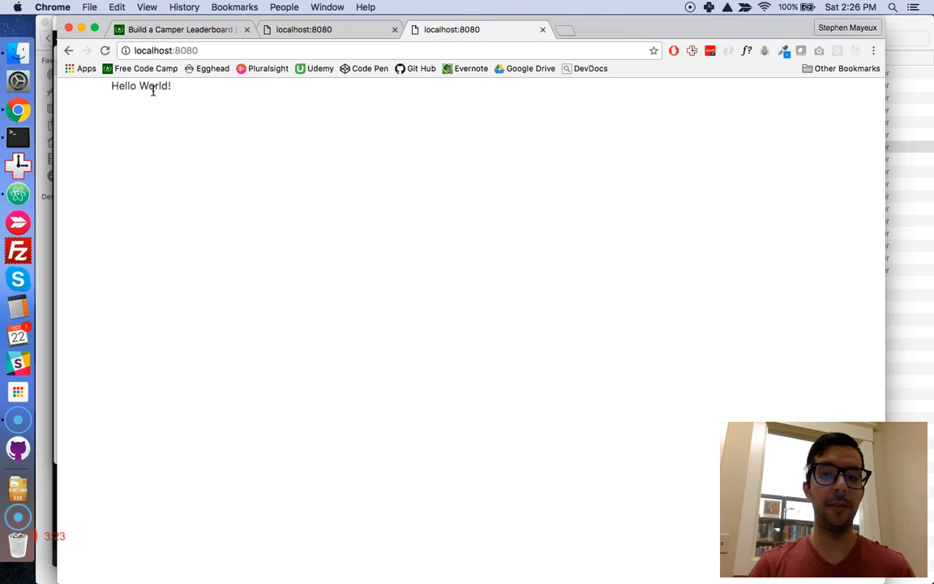
Step: Open the second localhost:8080 tab showing the finished Camper Leaderboard table
{"action": "left_click", "coordinate": [304, 29]}
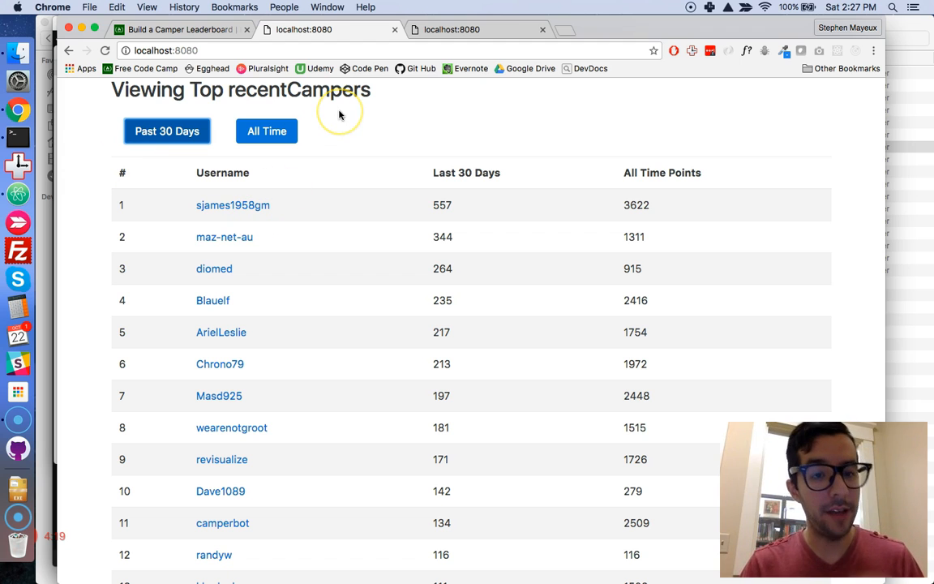
{"action": "mouse_move", "coordinate": [105, 96]}
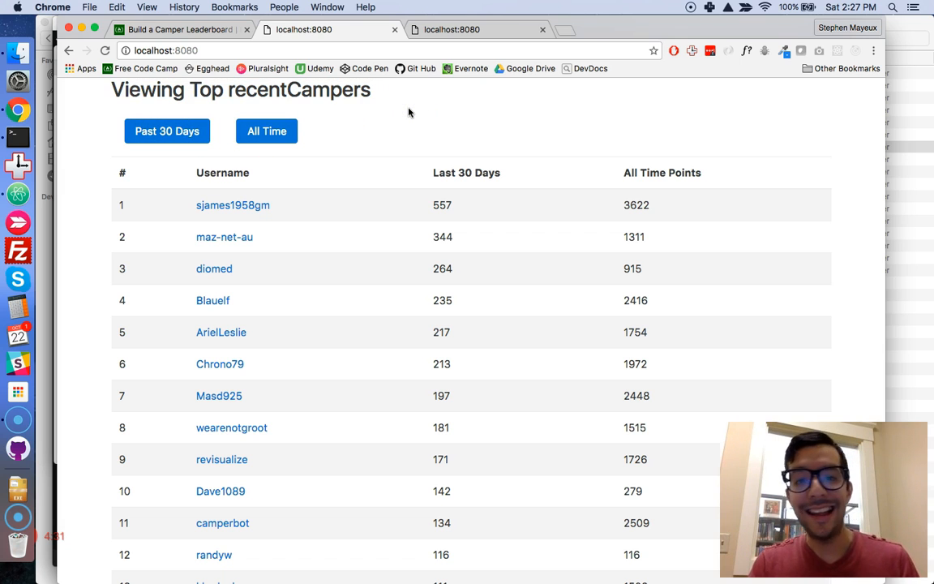
{"action": "scroll", "scroll_direction": "down", "scroll_amount": 3}
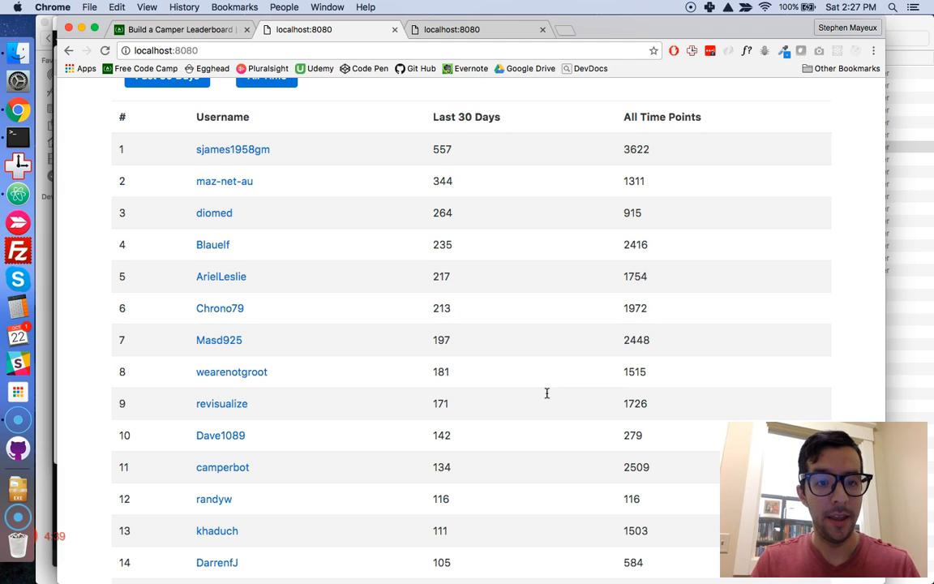
{"action": "scroll", "scroll_direction": "down", "scroll_amount": 3}
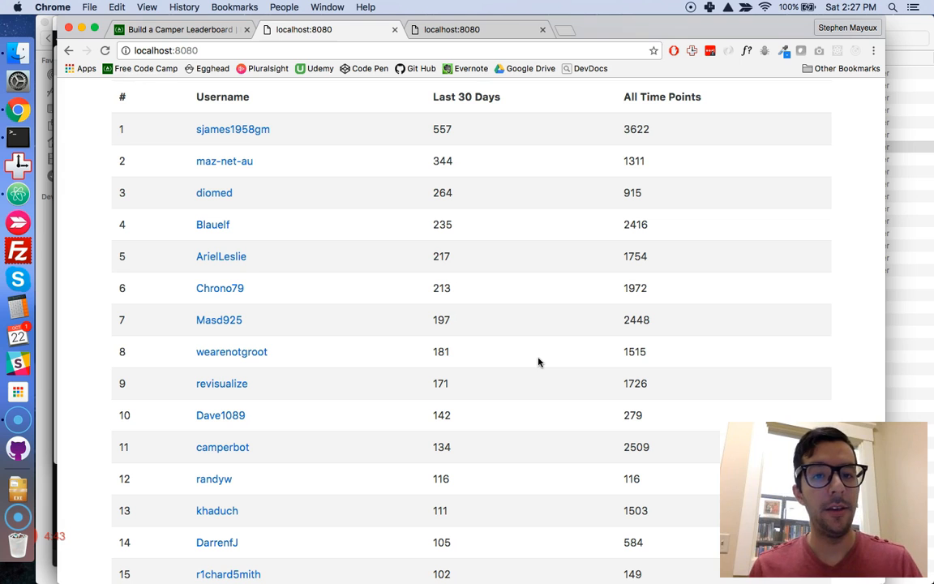
{"action": "mouse_move", "coordinate": [163, 161]}
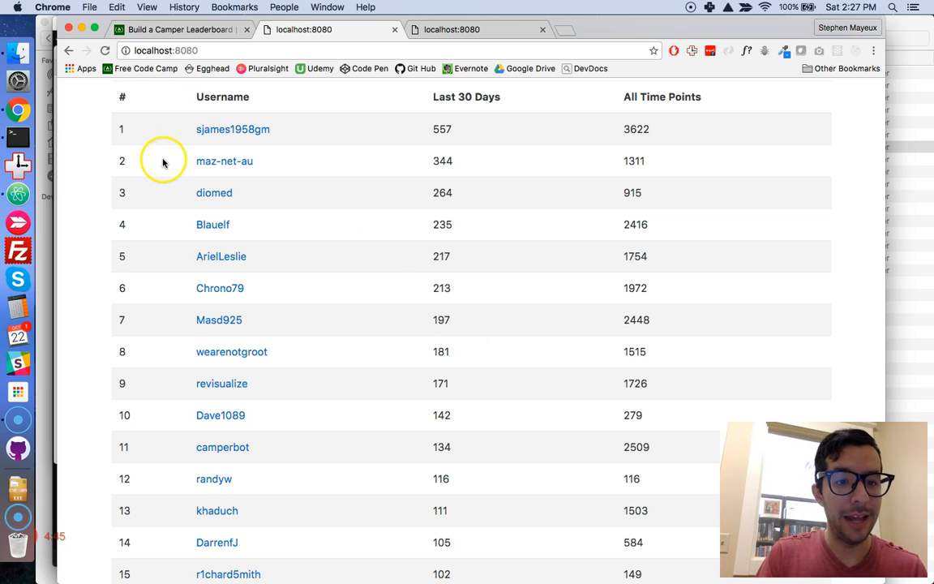
{"action": "mouse_move", "coordinate": [183, 368]}
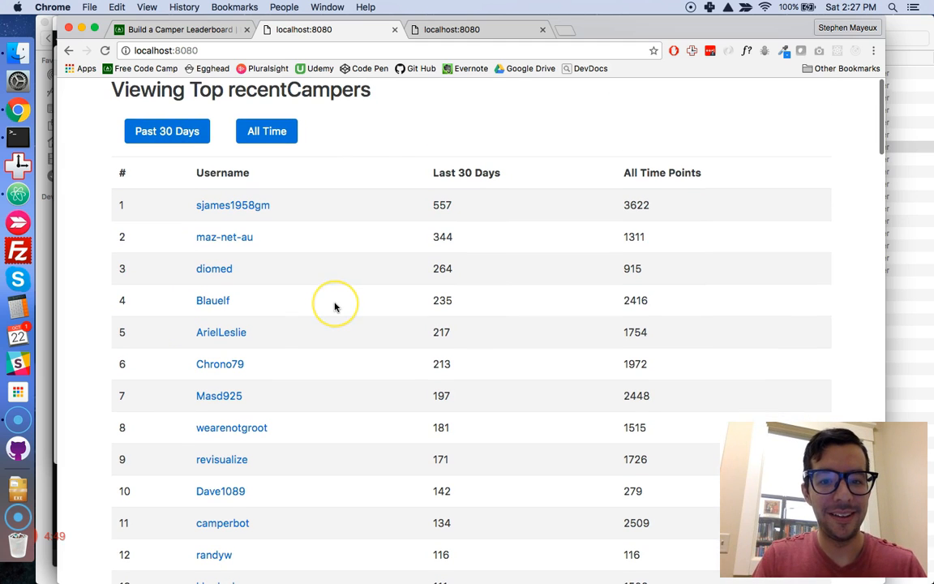
{"action": "scroll", "scroll_direction": "down", "scroll_amount": 3}
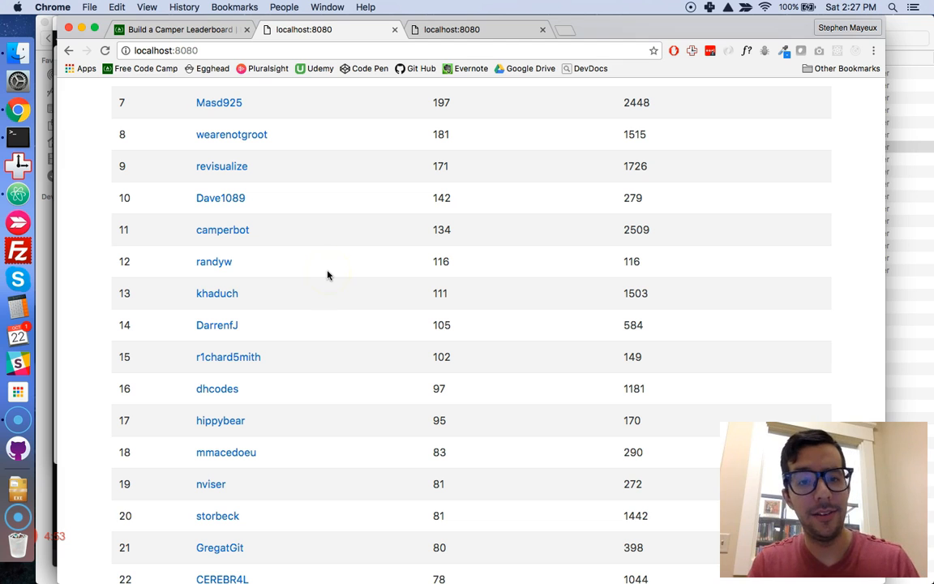
{"action": "scroll", "scroll_direction": "down", "scroll_amount": 3}
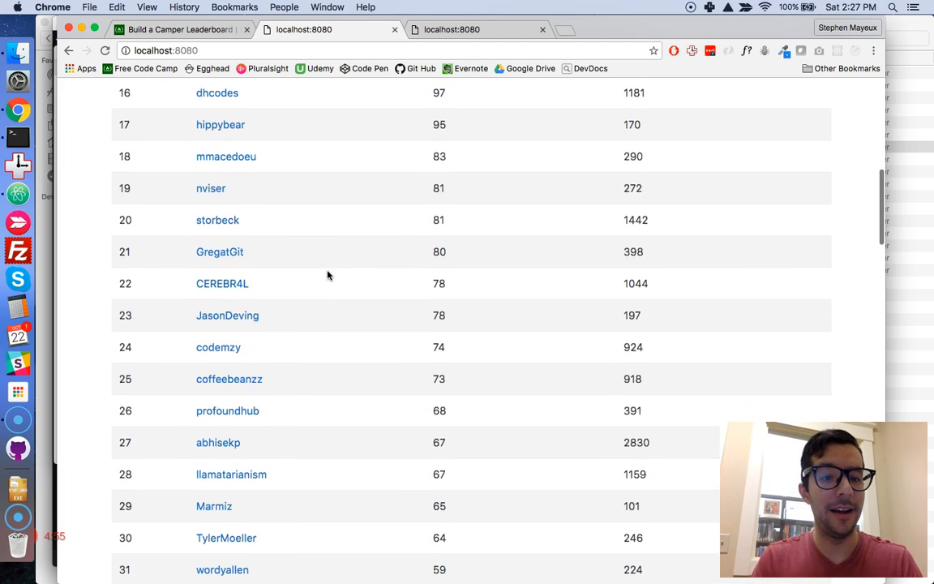
{"action": "scroll", "scroll_direction": "down", "scroll_amount": 3}
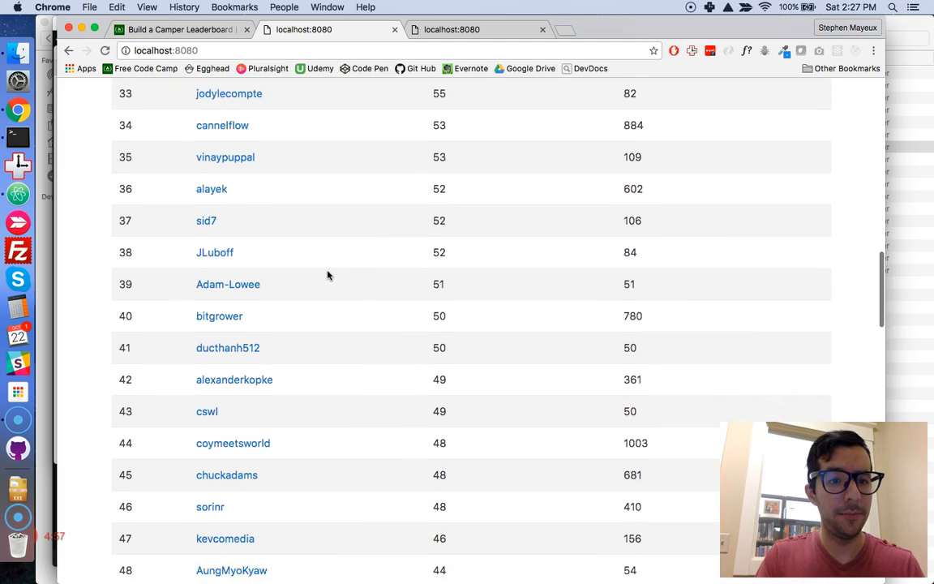
{"action": "scroll", "scroll_direction": "up", "scroll_amount": 3}
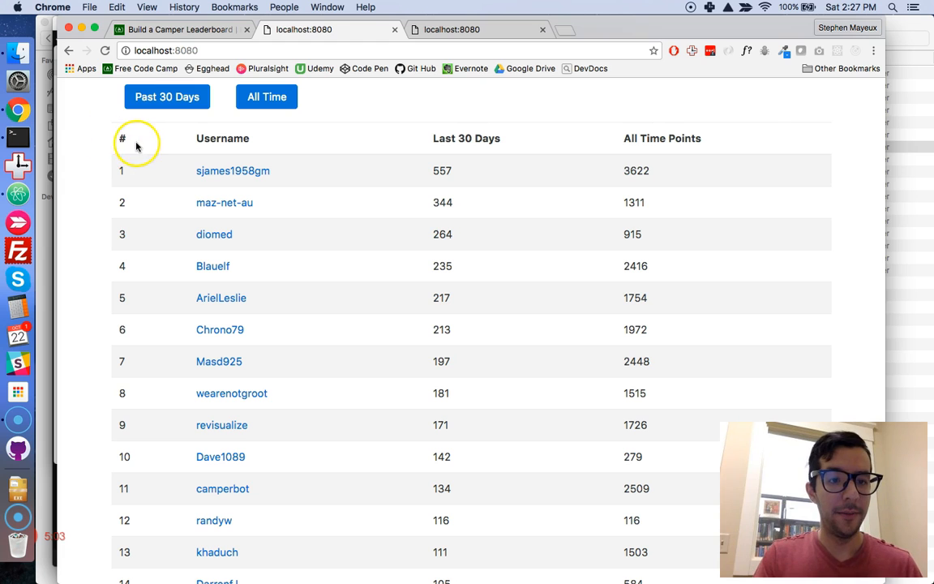
{"action": "mouse_move", "coordinate": [466, 150]}
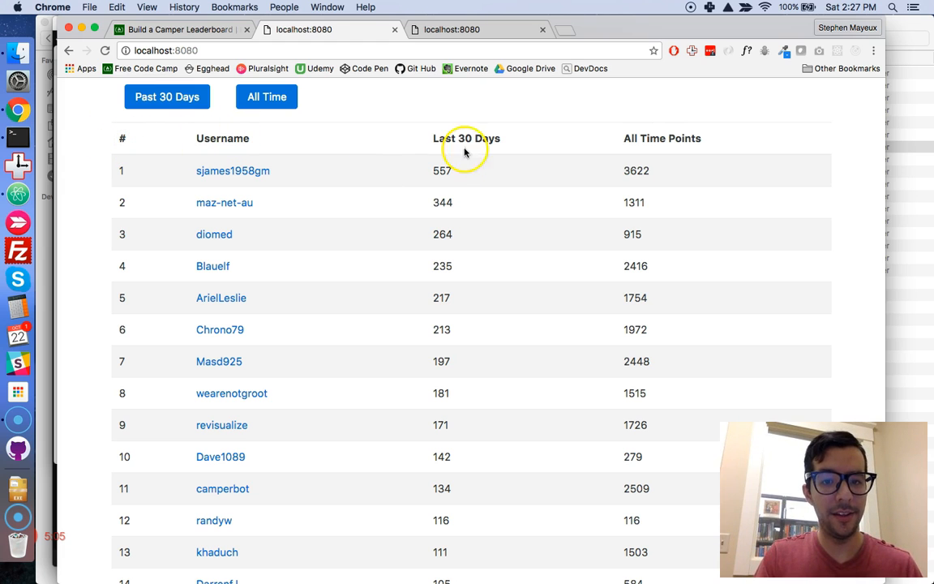
{"action": "mouse_move", "coordinate": [365, 266]}
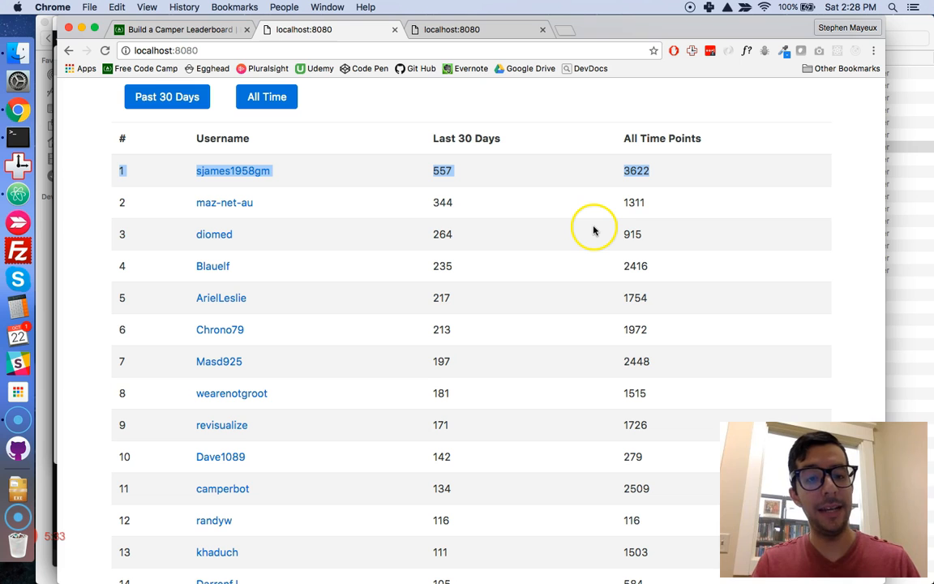
{"action": "mouse_move", "coordinate": [113, 138]}
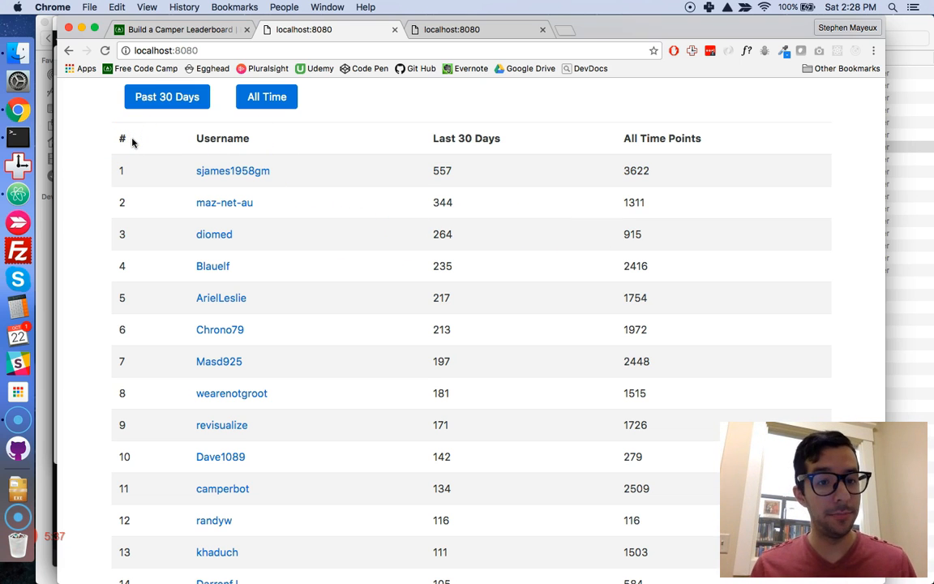
{"action": "scroll", "scroll_direction": "down", "scroll_amount": 3}
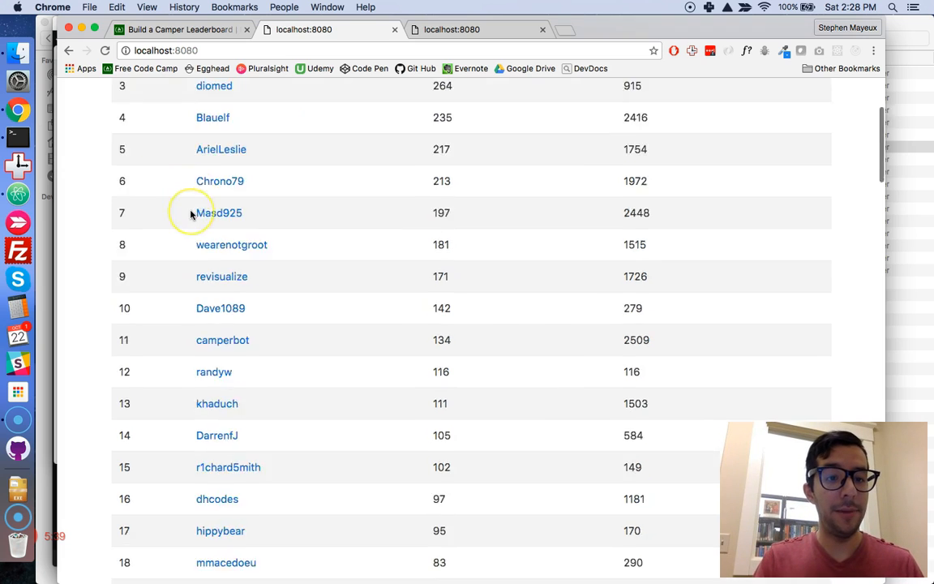
{"action": "scroll", "scroll_direction": "down", "scroll_amount": 3}
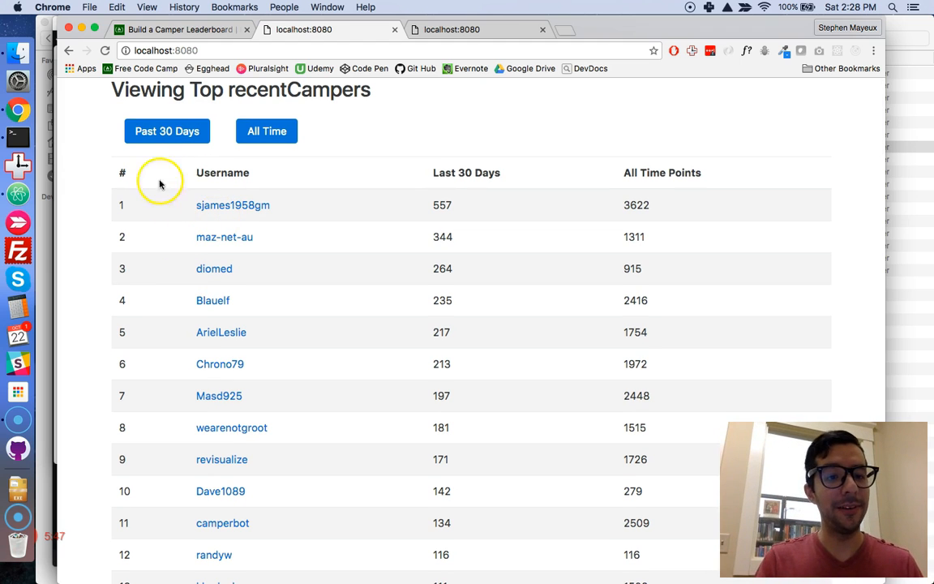
{"action": "mouse_move", "coordinate": [263, 203]}
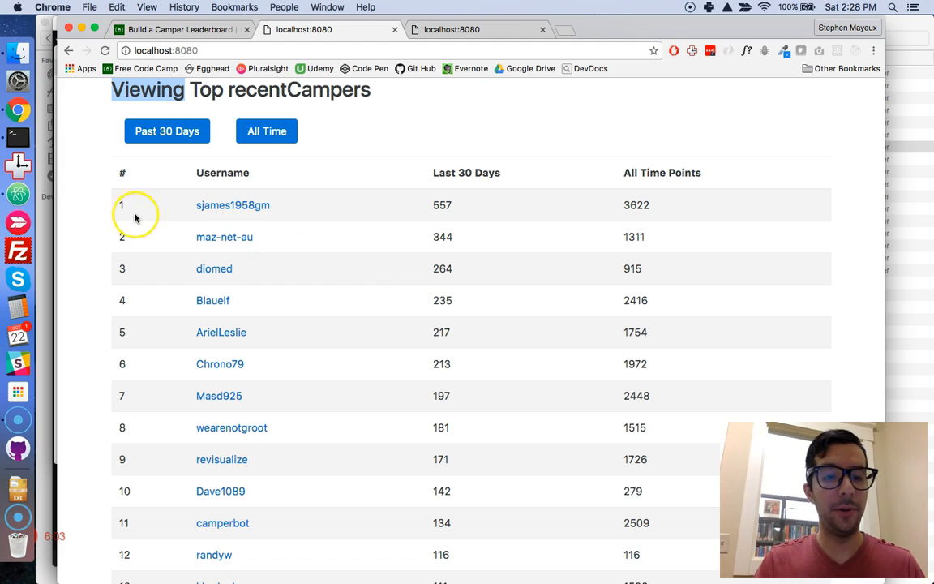
{"action": "mouse_move", "coordinate": [378, 395]}
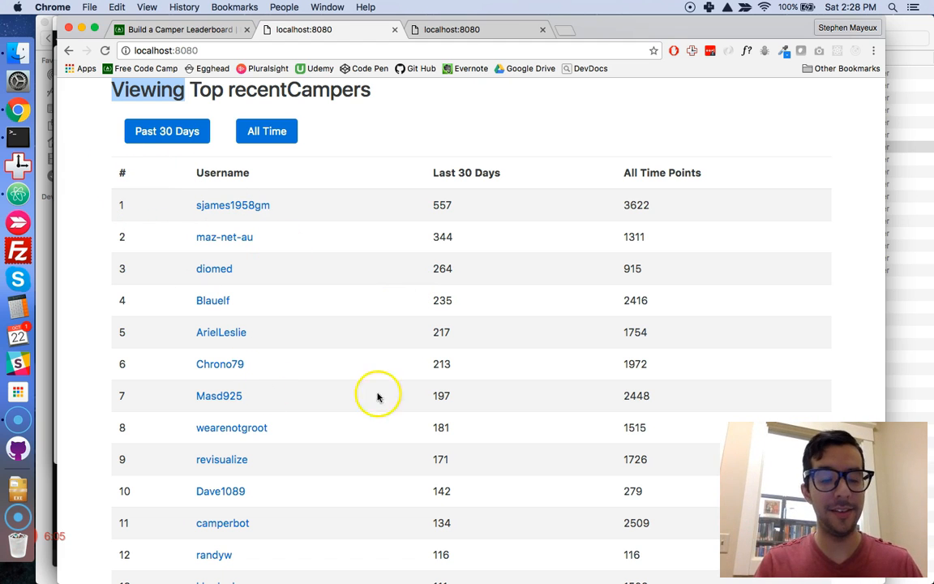
{"action": "mouse_move", "coordinate": [456, 441]}
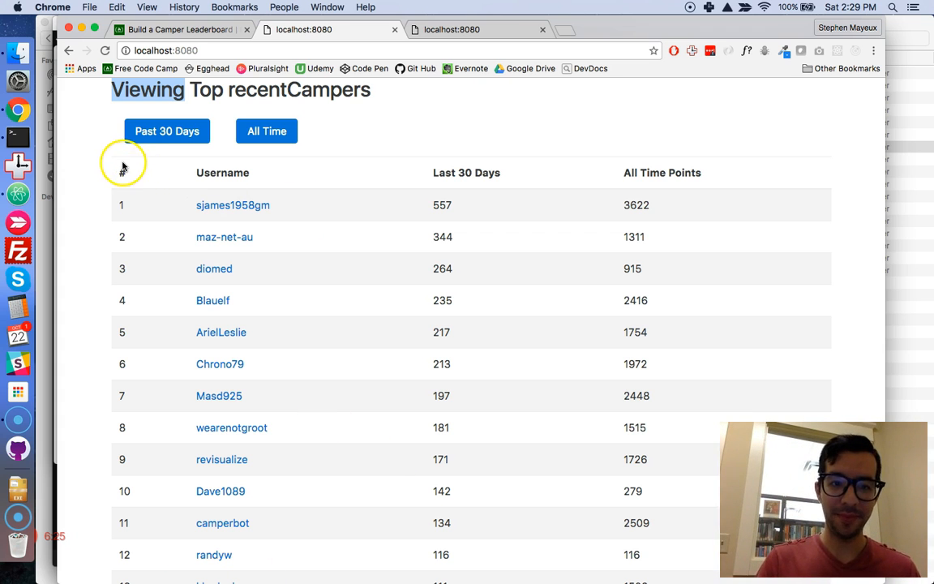
{"action": "mouse_move", "coordinate": [517, 294]}
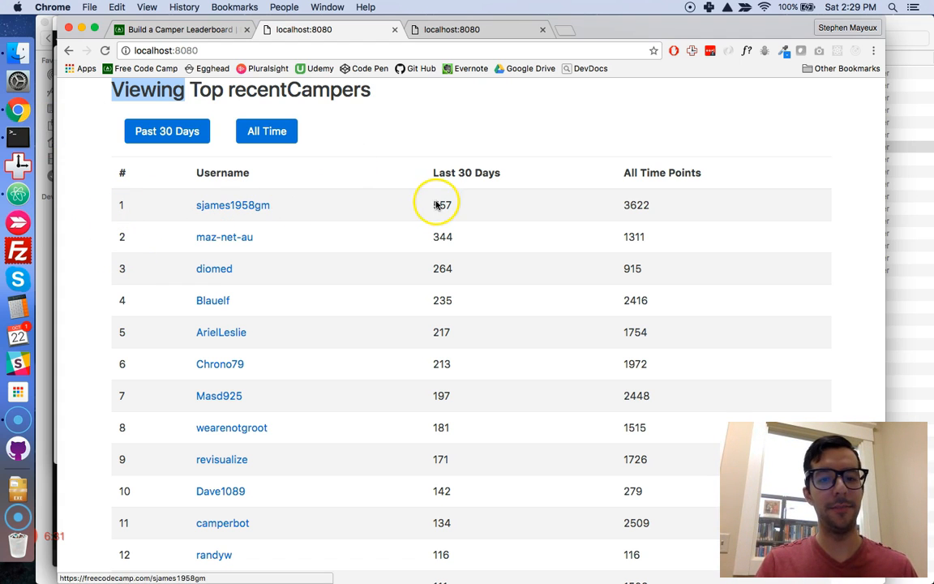
{"action": "mouse_move", "coordinate": [397, 248]}
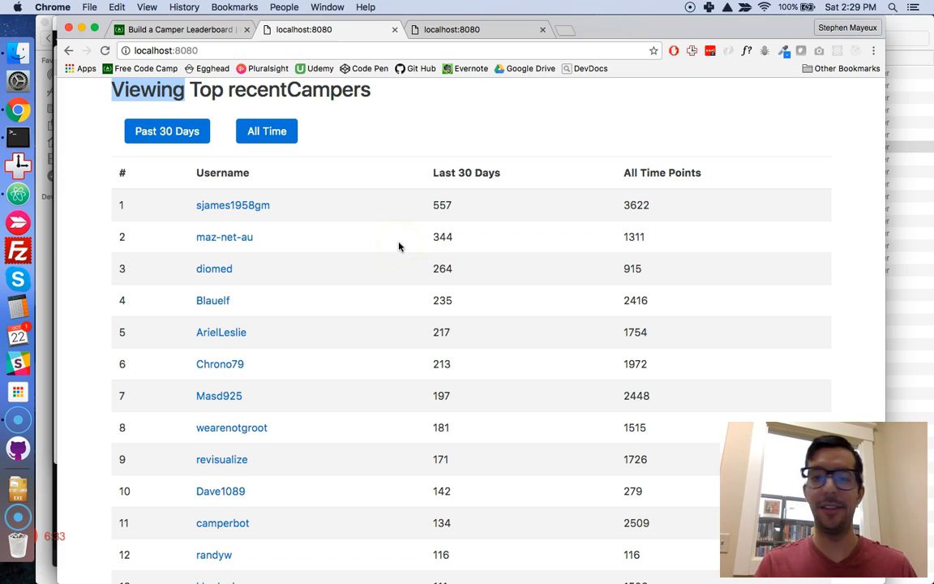